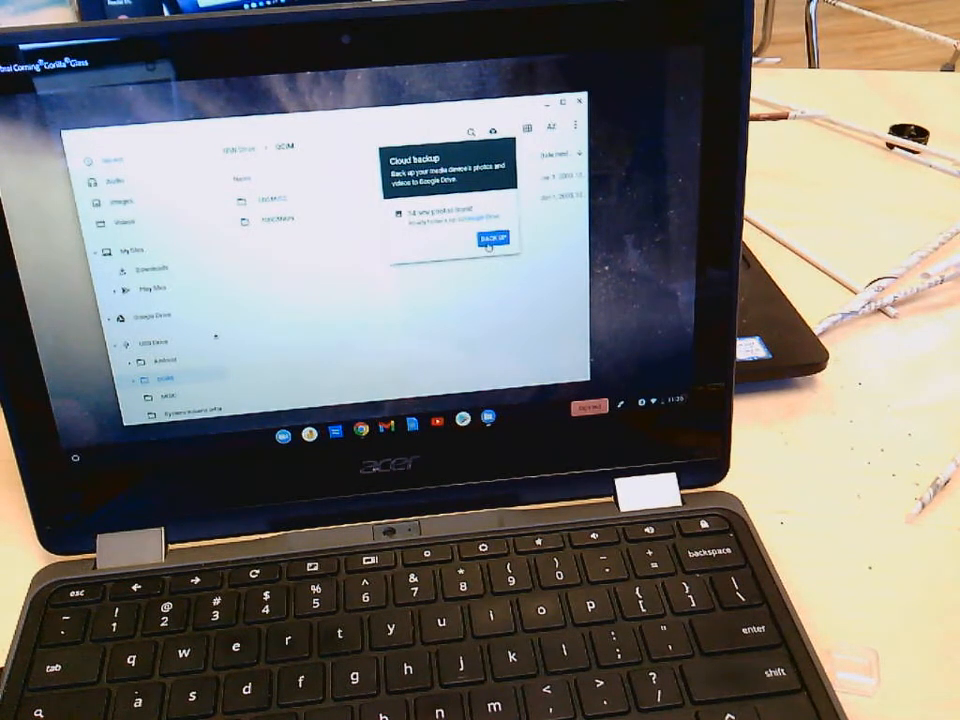
# Step: Back up the SD card's photos to Google Drive and try opening the 100CANON folder
pyautogui.click(493, 240)
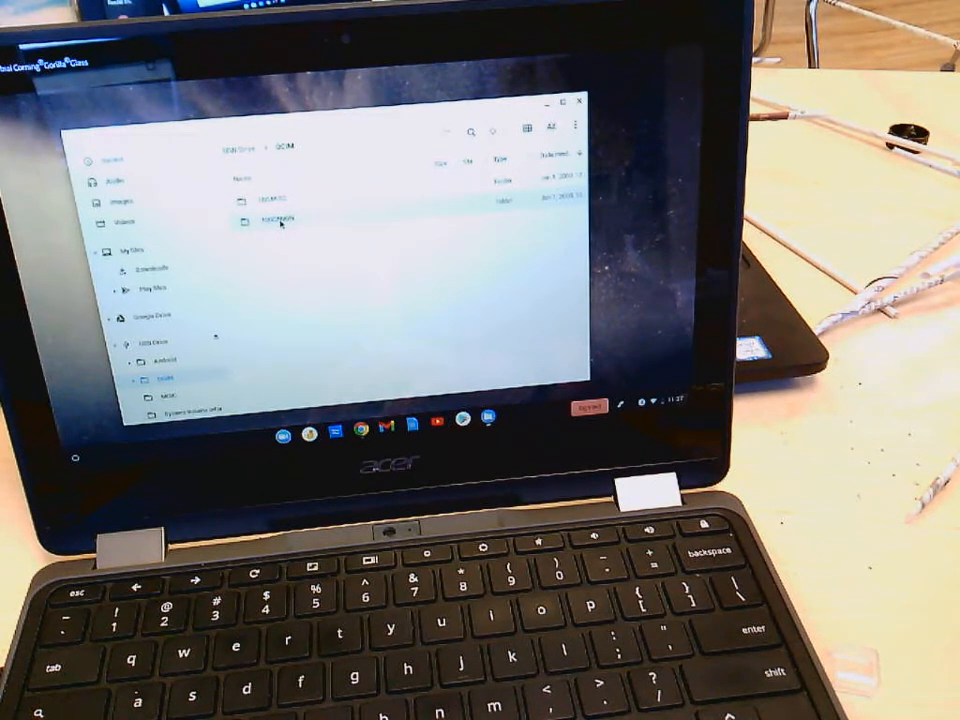
pyautogui.doubleClick(280, 219)
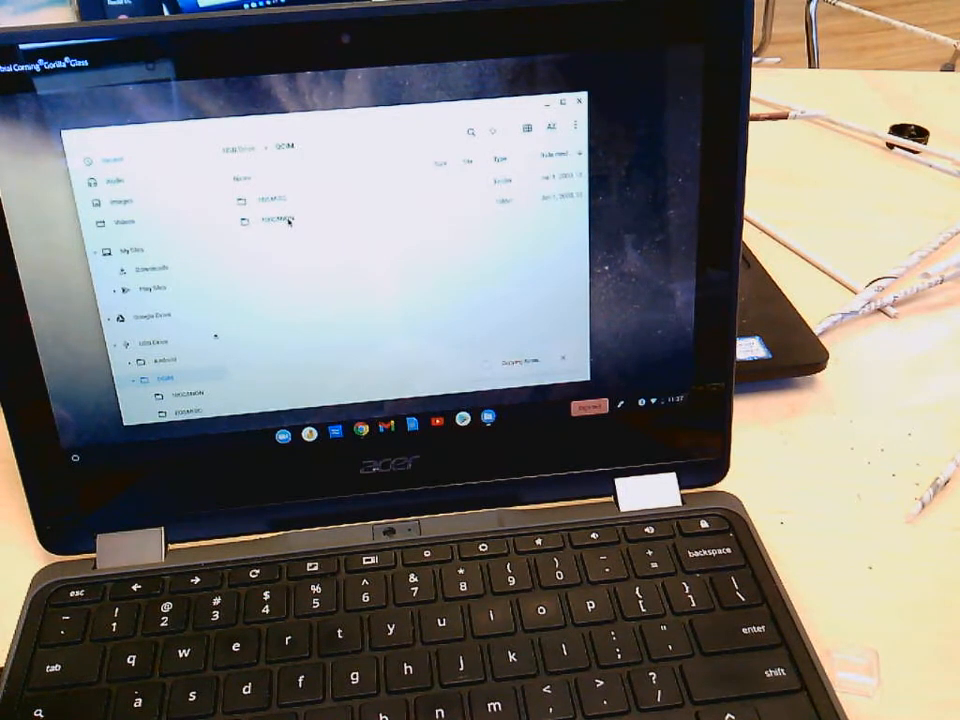
# Step: Open the 100CANON folder to list its IMG JPG photos and MOV movies
pyautogui.doubleClick(285, 219)
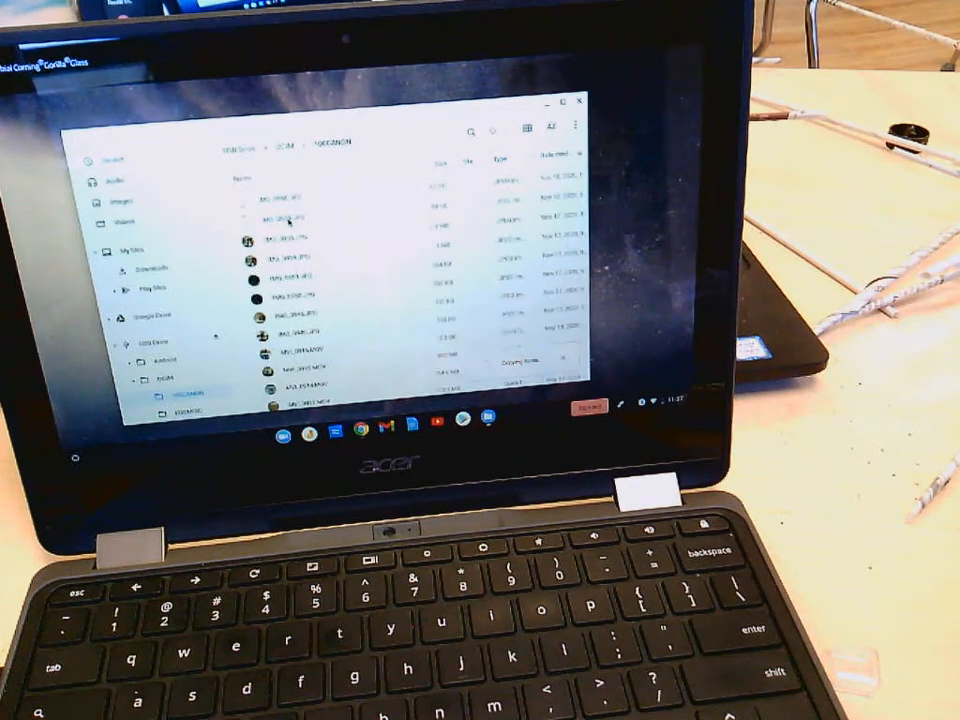